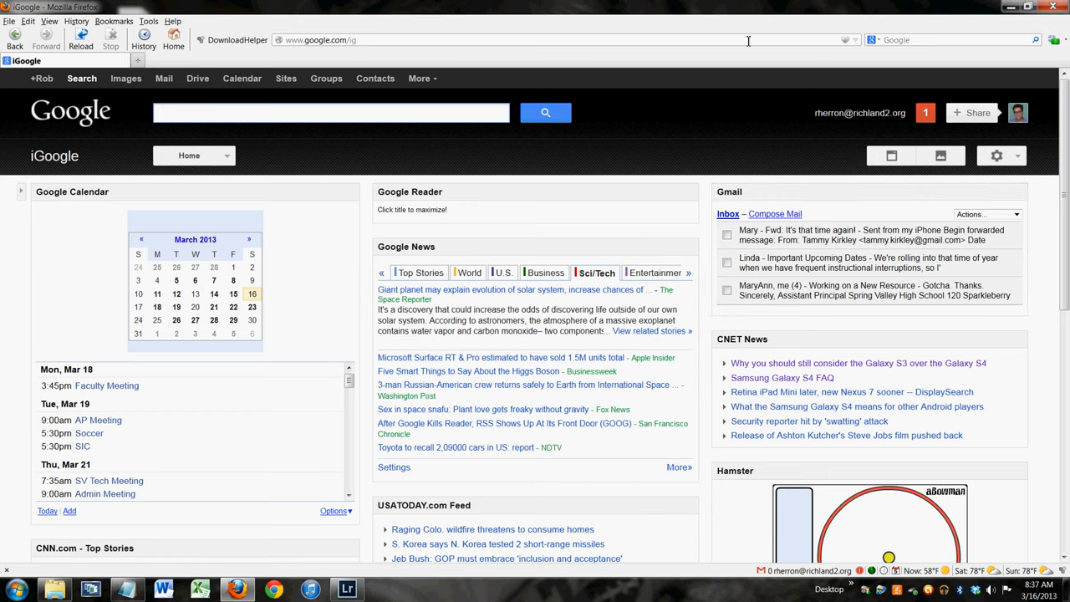
Go to Blogger via the Google apps menu, showing four blogs and the reading list
{"action": "left_click", "coordinate": [330, 112]}
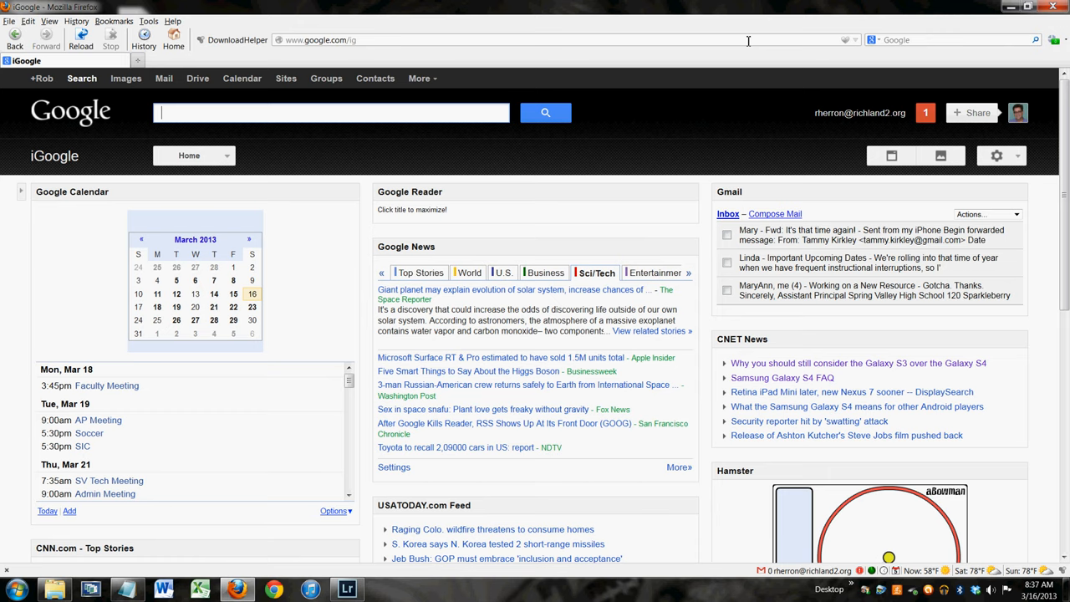
{"action": "mouse_move", "coordinate": [752, 41]}
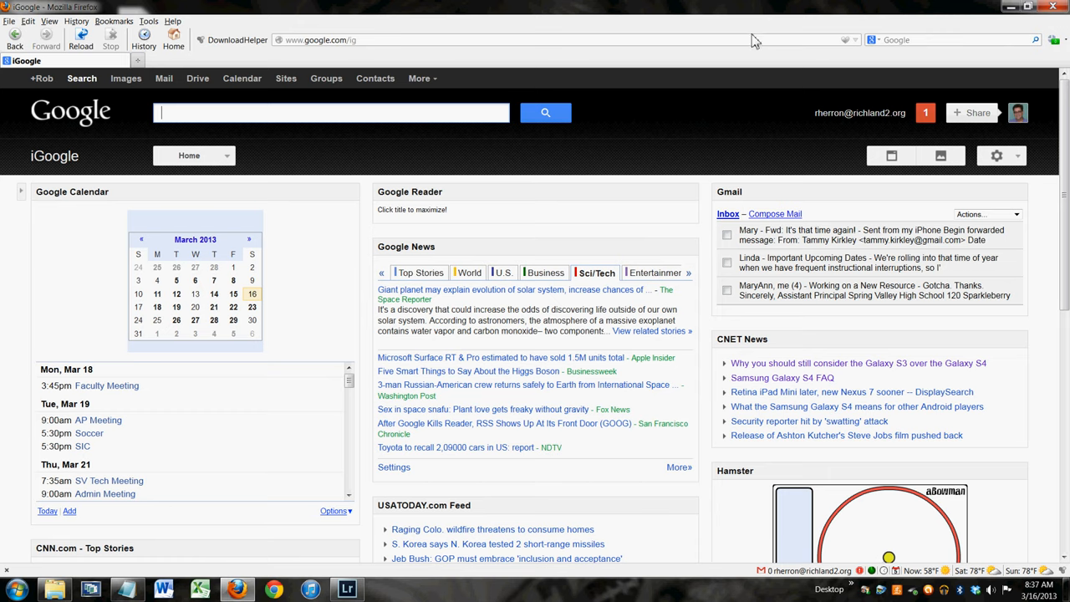
{"action": "left_click", "coordinate": [330, 112]}
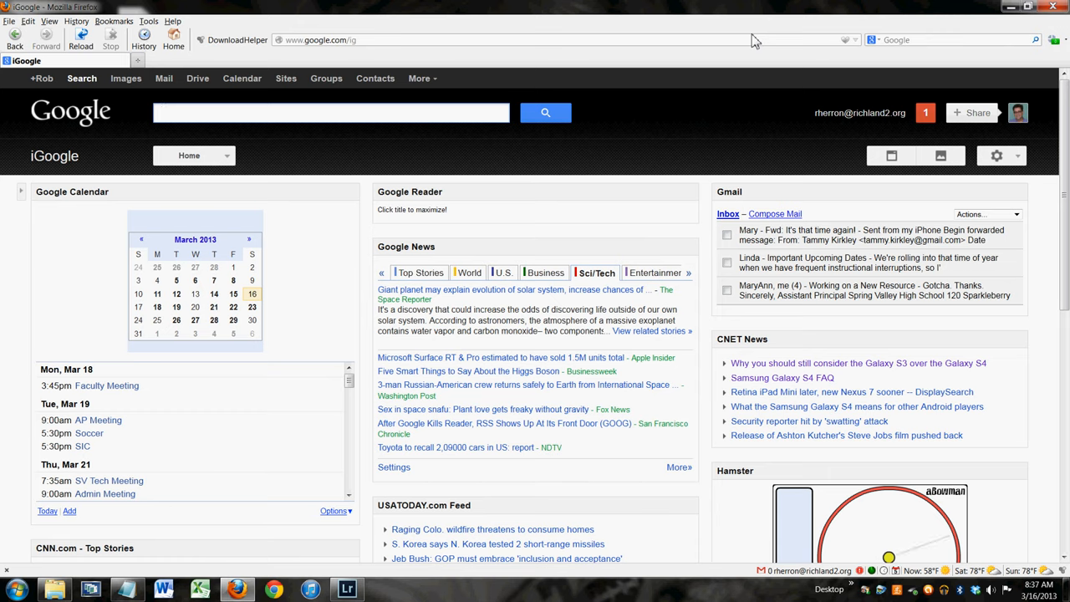
{"action": "left_click", "coordinate": [330, 112]}
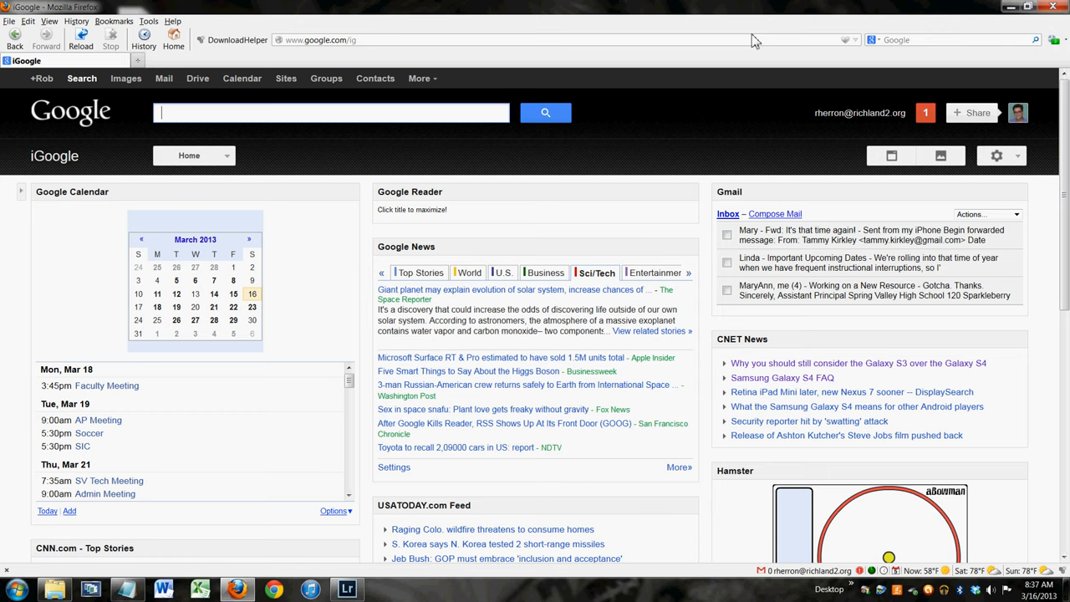
{"action": "mouse_move", "coordinate": [657, 88]}
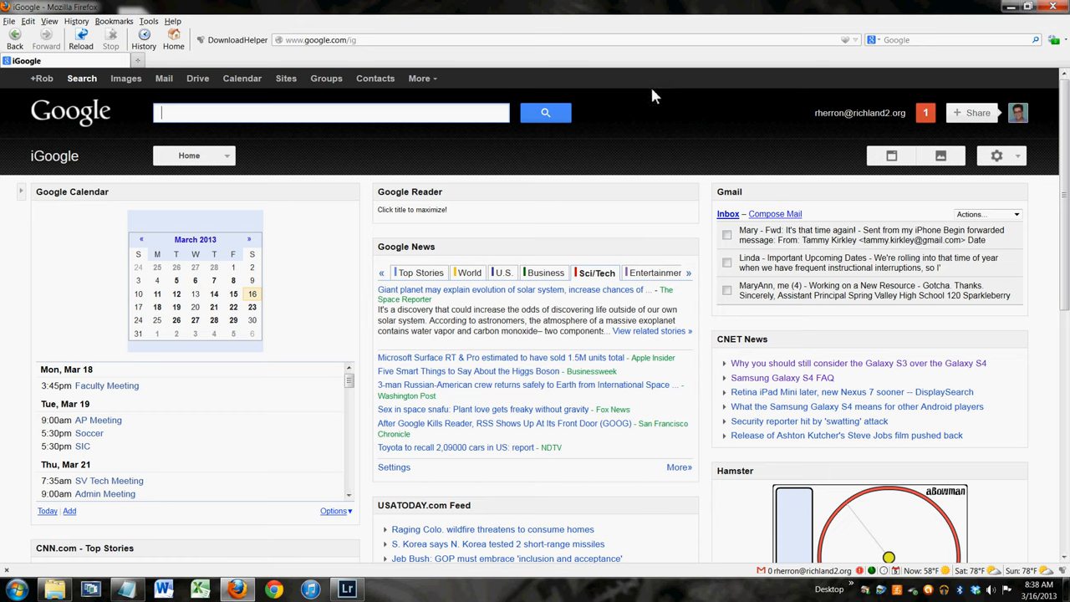
{"action": "mouse_move", "coordinate": [445, 111]}
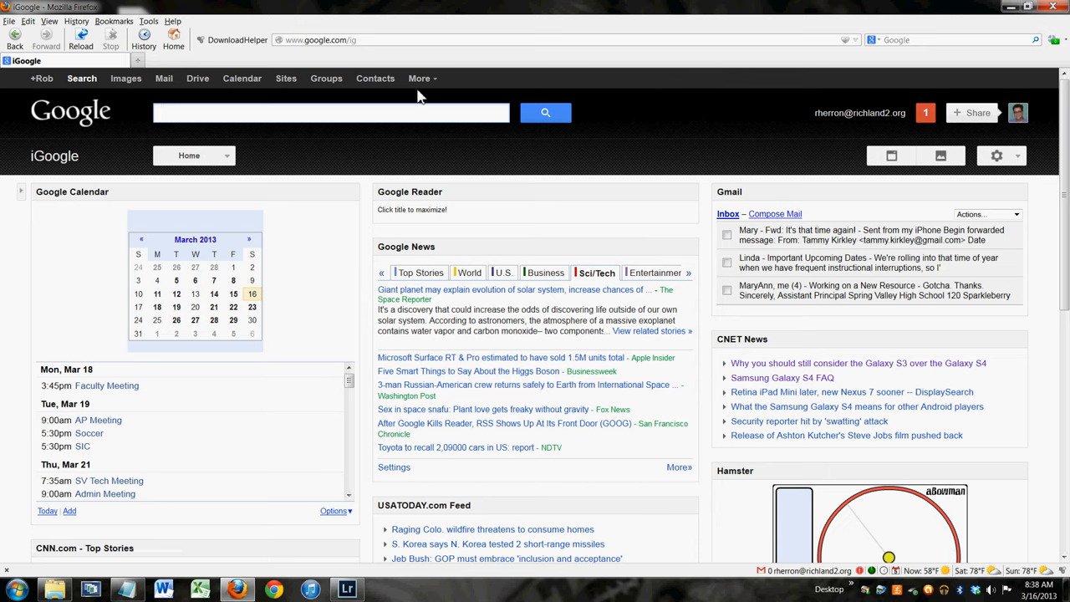
{"action": "mouse_move", "coordinate": [415, 98]}
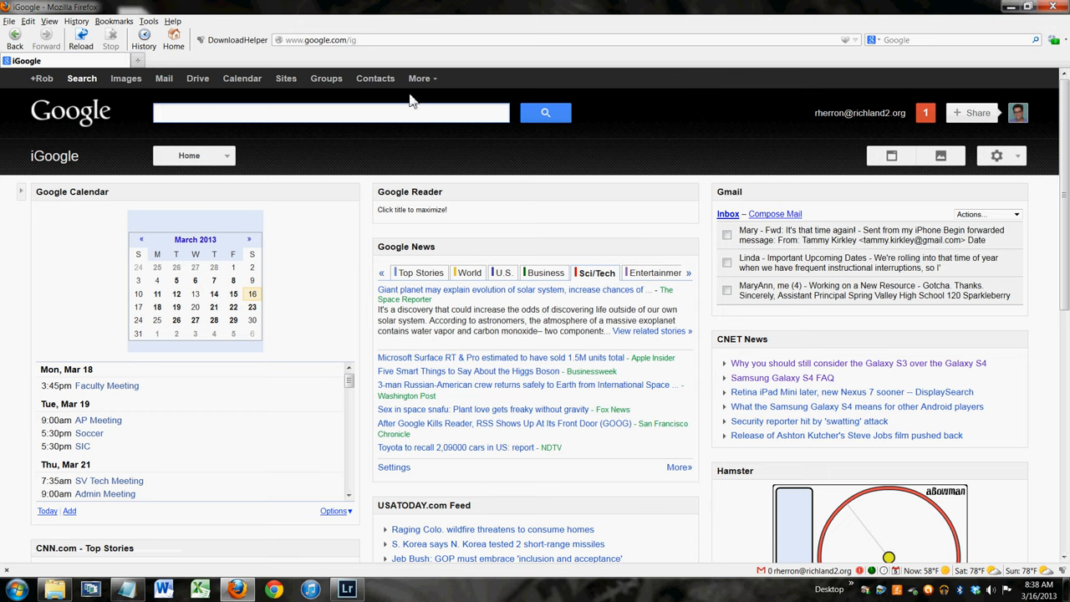
{"action": "left_click", "coordinate": [419, 78]}
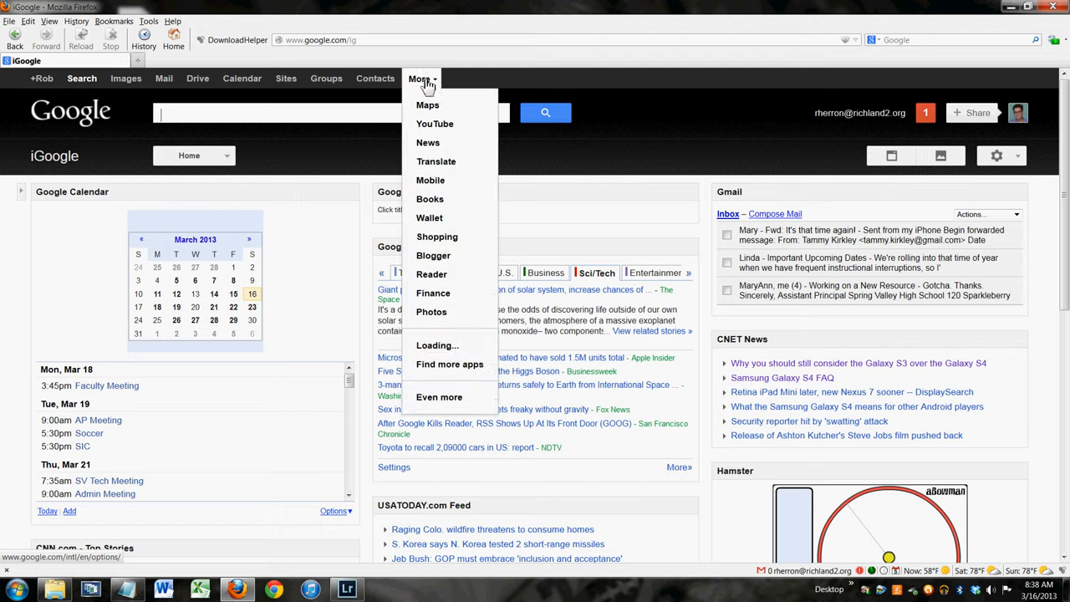
{"action": "left_click", "coordinate": [433, 255]}
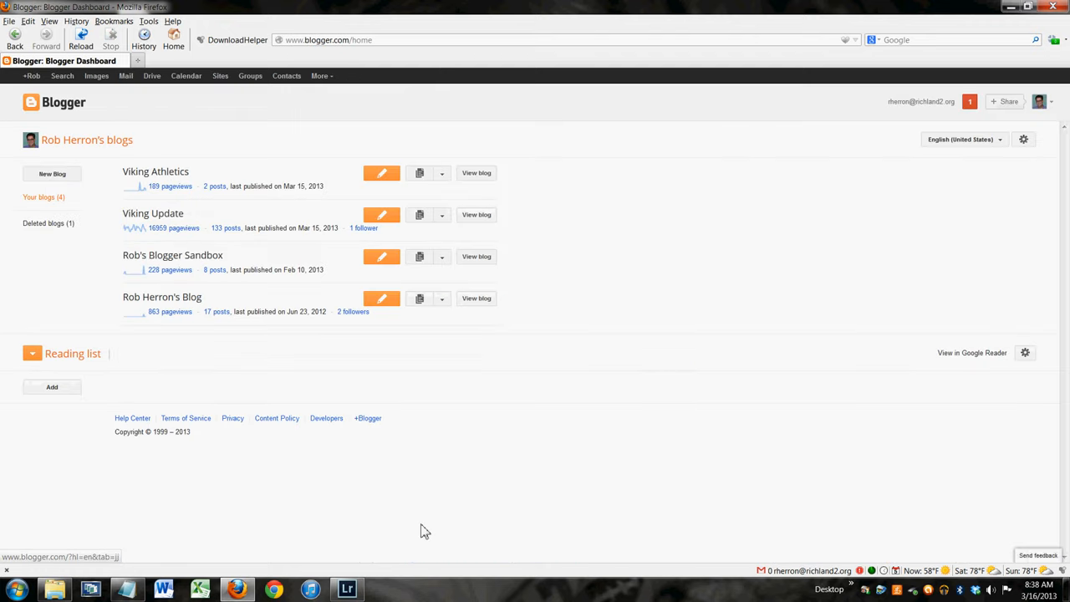
{"action": "mouse_move", "coordinate": [550, 216]}
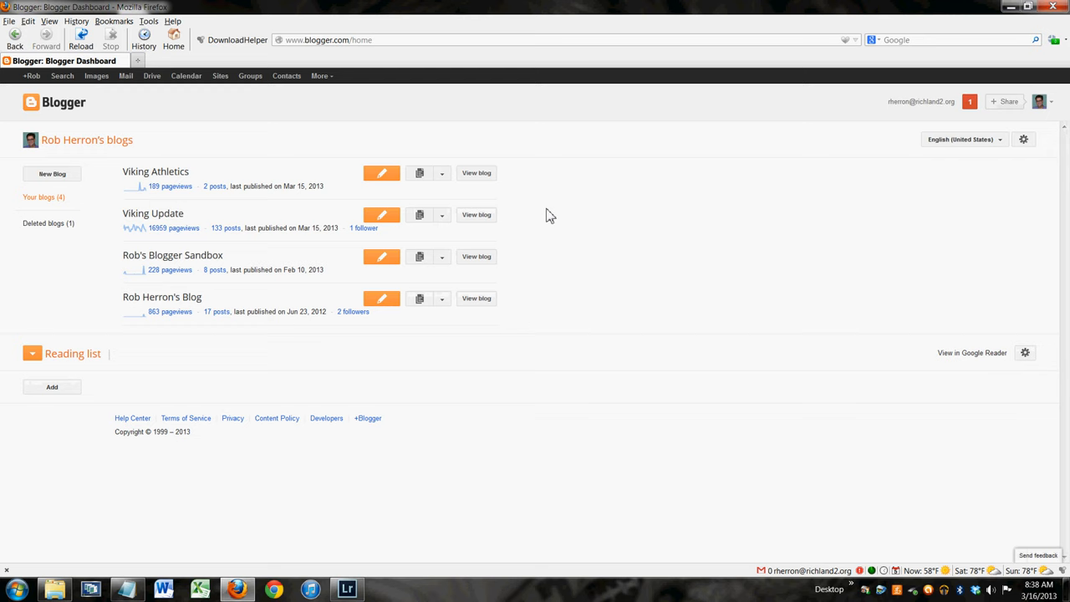
{"action": "left_click", "coordinate": [32, 353]}
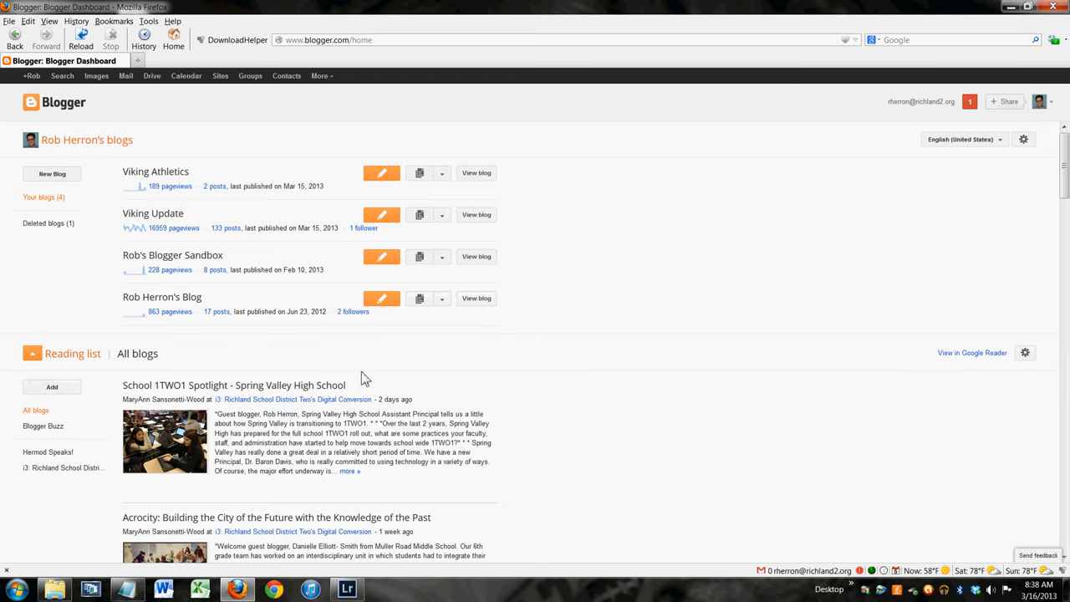
{"action": "mouse_move", "coordinate": [474, 351]}
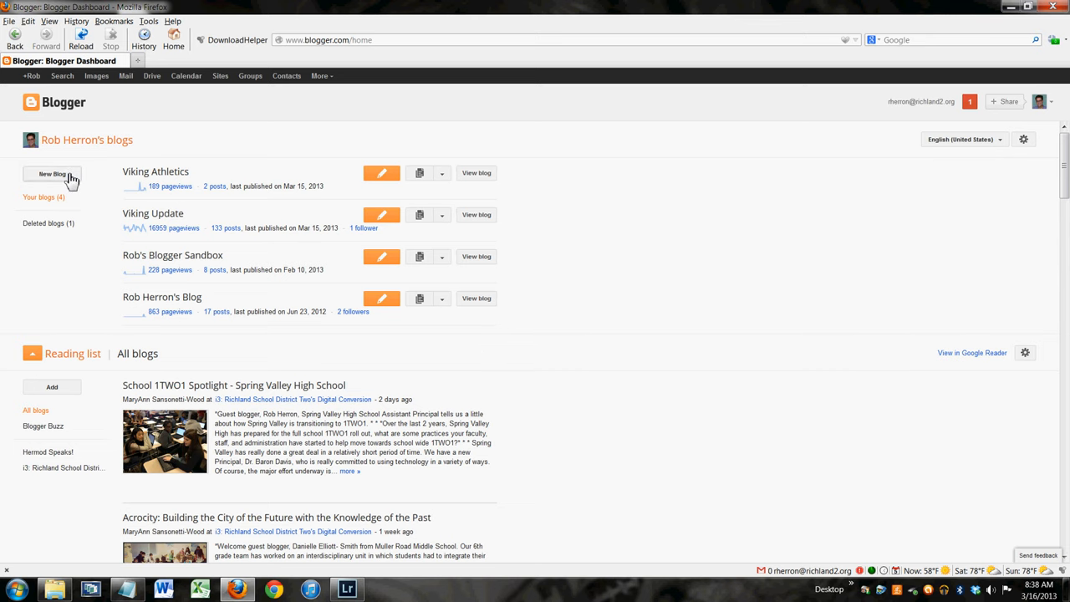
Start a new blog titled 'This Is a Test' with an available blogspot address
{"action": "left_click", "coordinate": [52, 174]}
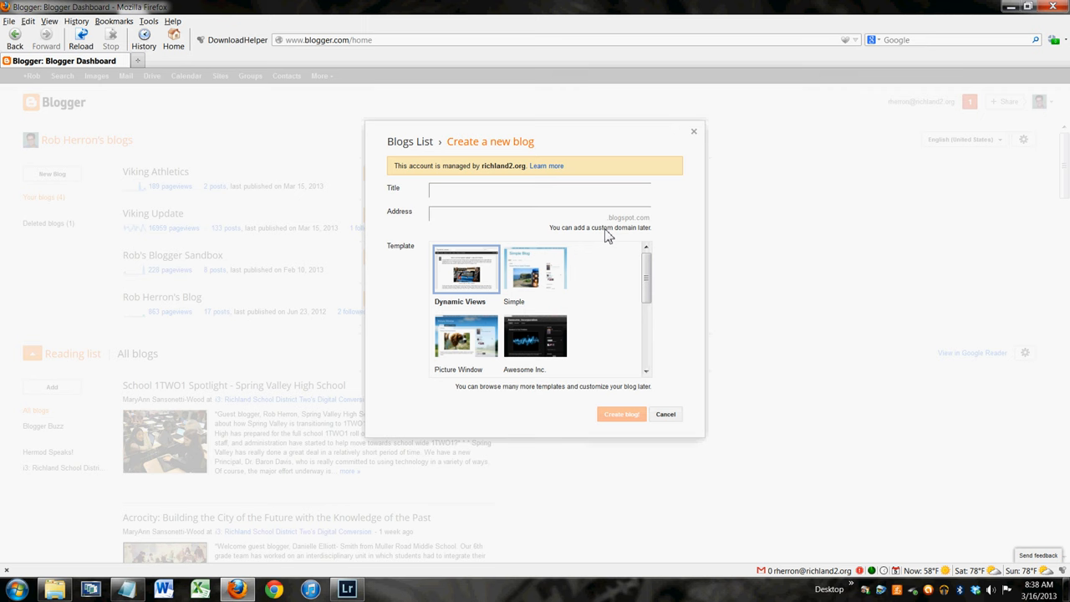
{"action": "type", "text": "THIS"}
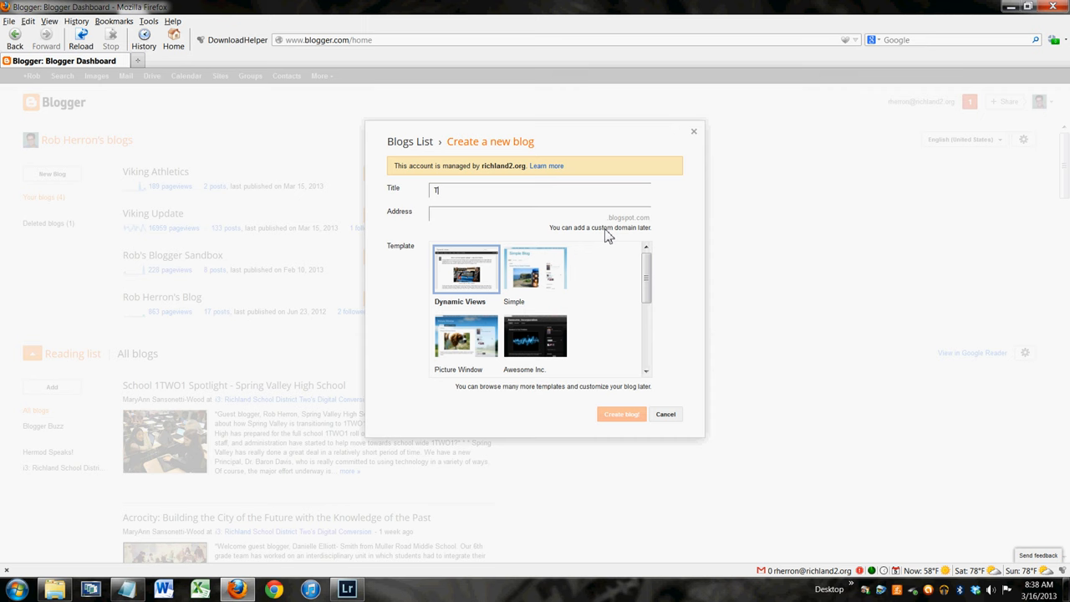
{"action": "type", "text": "This Is a"}
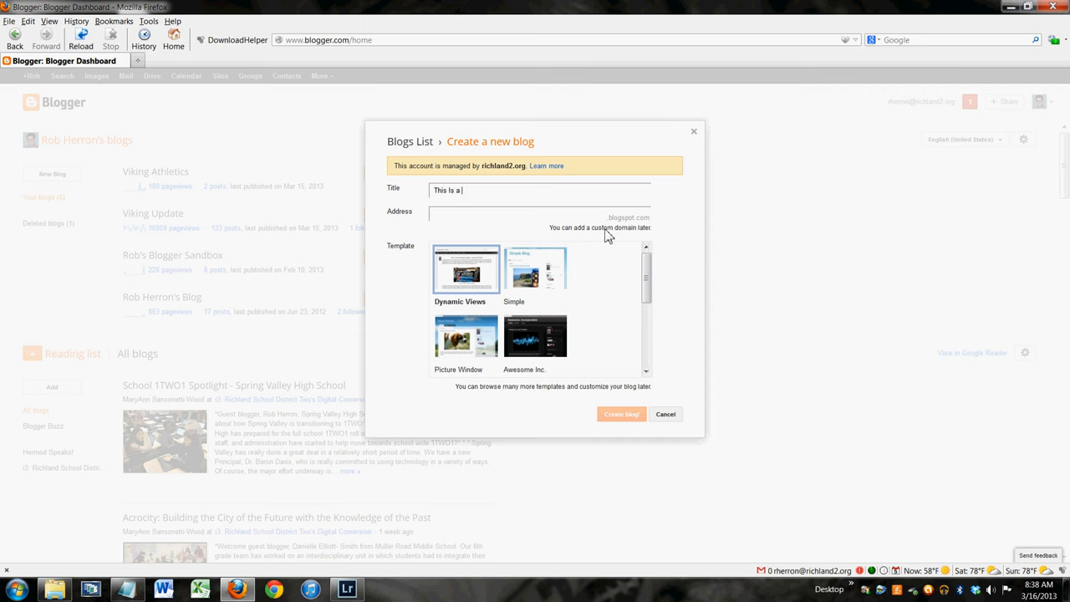
{"action": "type", "text": "Test"}
{"action": "left_click", "coordinate": [540, 214]}
{"action": "type", "text": "jgjklqjgkgjk"}
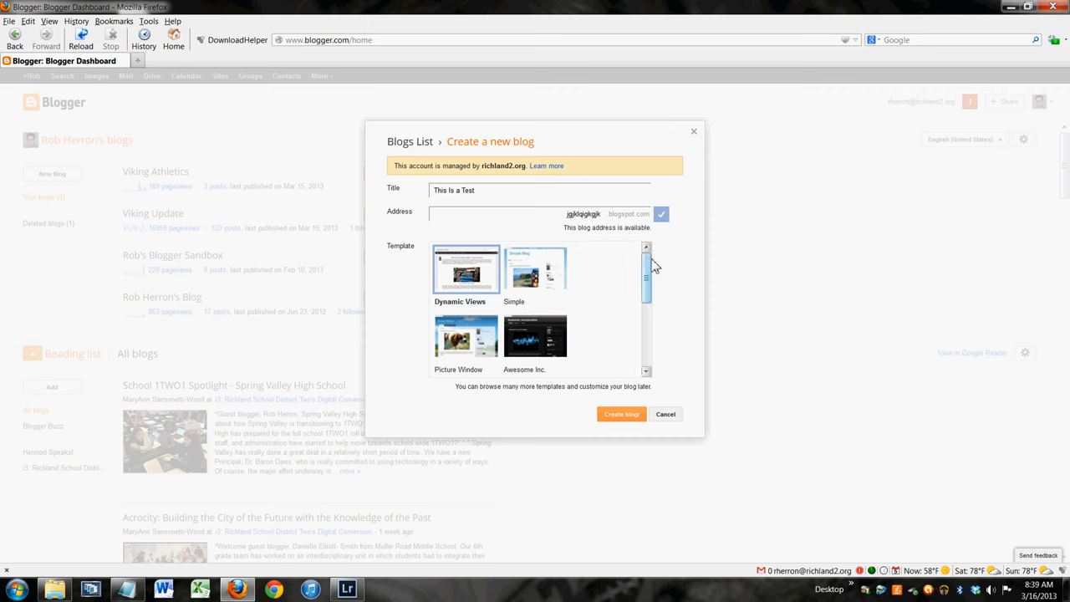
Choose the Simple template and create the 'This Is a Test' blog
{"action": "scroll", "scroll_direction": "down", "scroll_amount": 3}
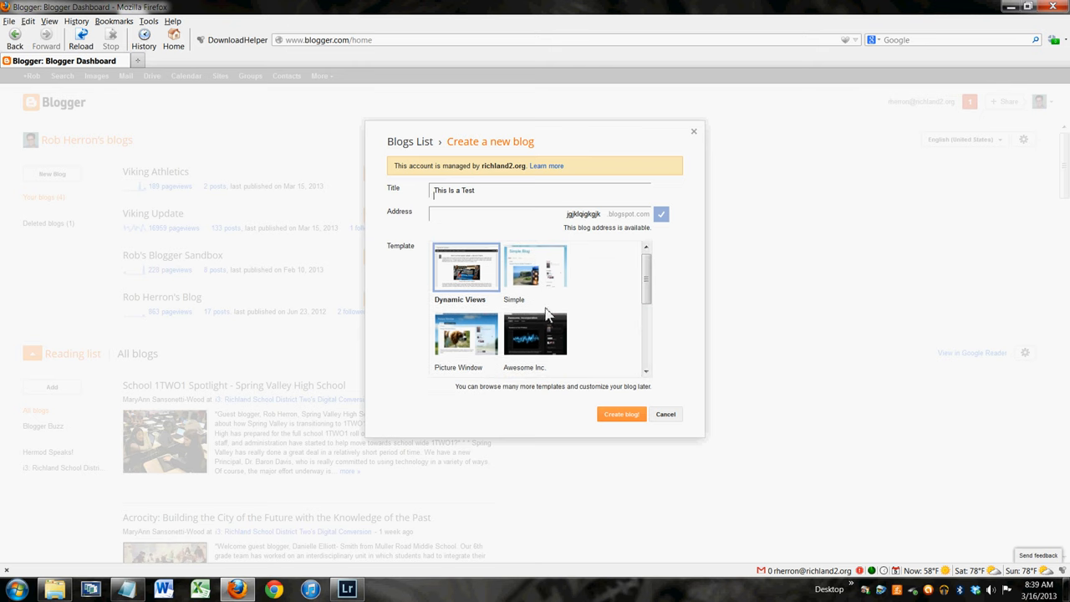
{"action": "scroll", "scroll_direction": "down", "scroll_amount": 3}
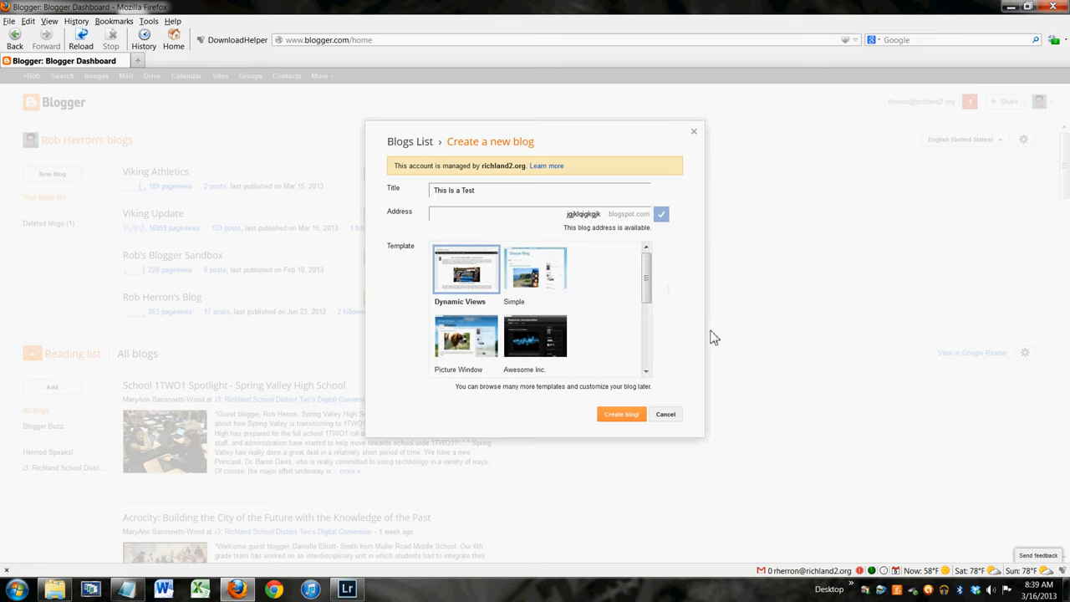
{"action": "mouse_move", "coordinate": [689, 341]}
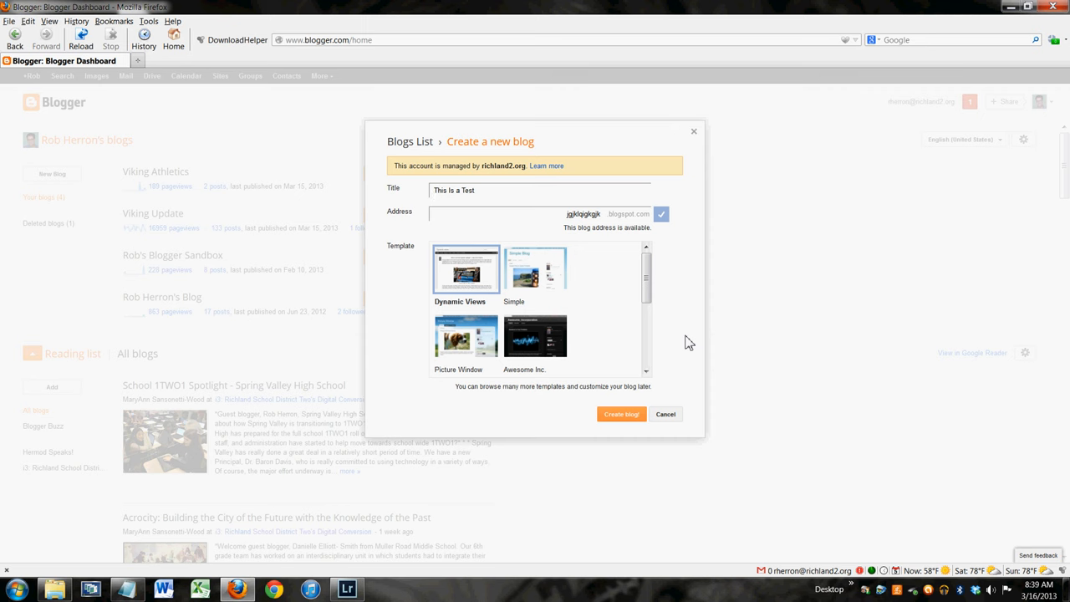
{"action": "mouse_move", "coordinate": [574, 333]}
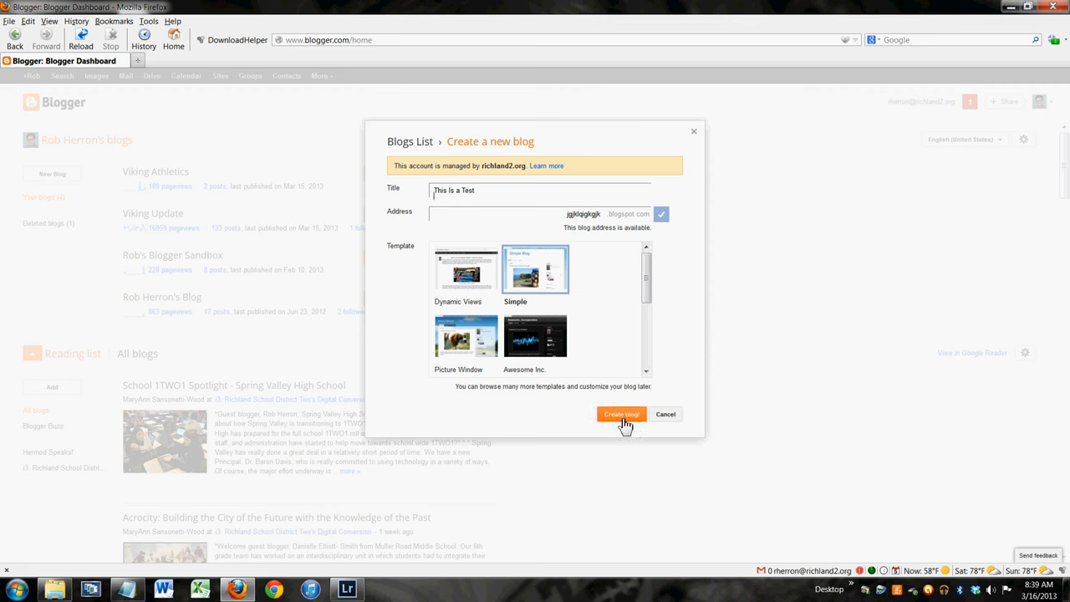
{"action": "left_click", "coordinate": [621, 413]}
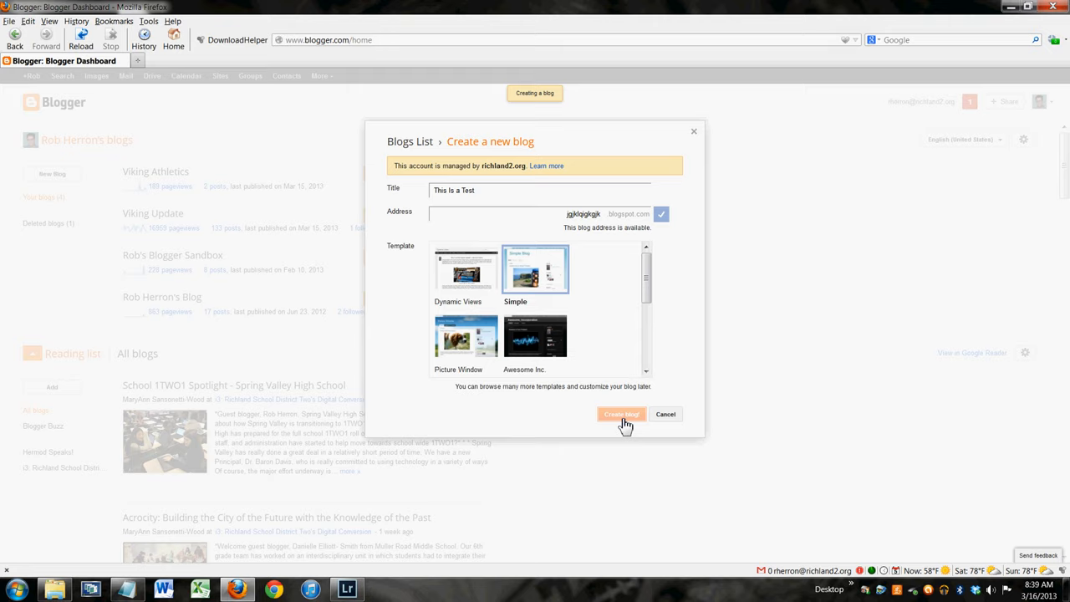
Dismiss the 'Your Blog has been created!' notice under This Is a Test
{"action": "left_click", "coordinate": [621, 414]}
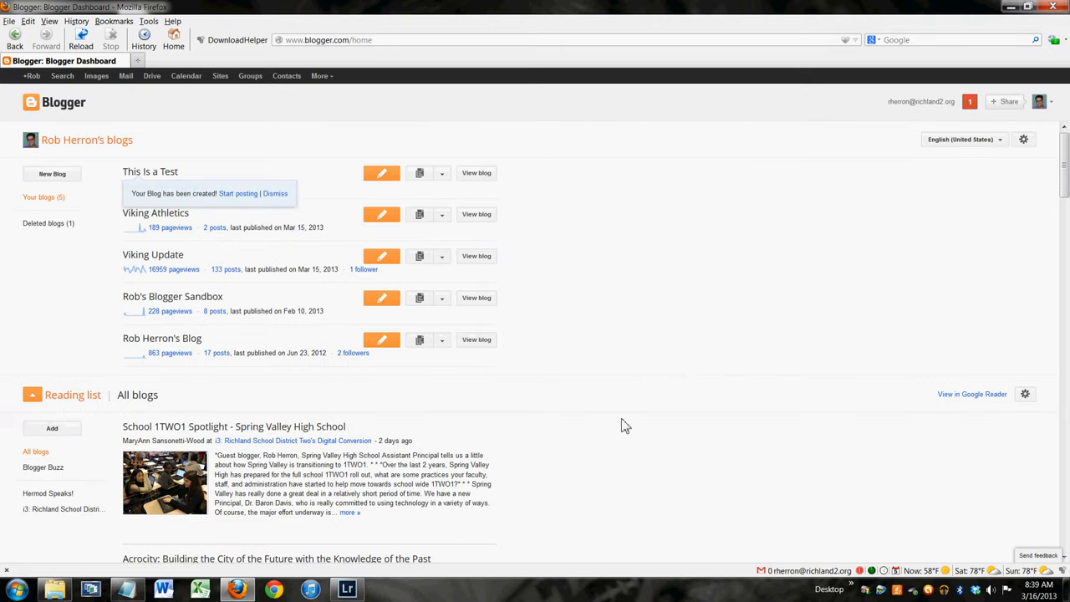
{"action": "mouse_move", "coordinate": [558, 123]}
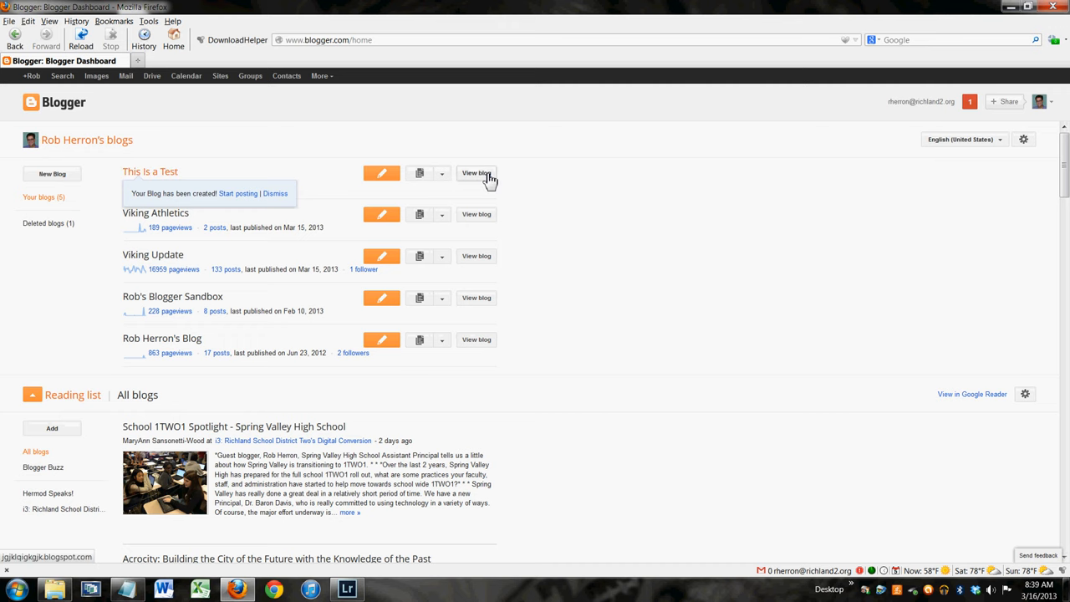
{"action": "left_click", "coordinate": [477, 173]}
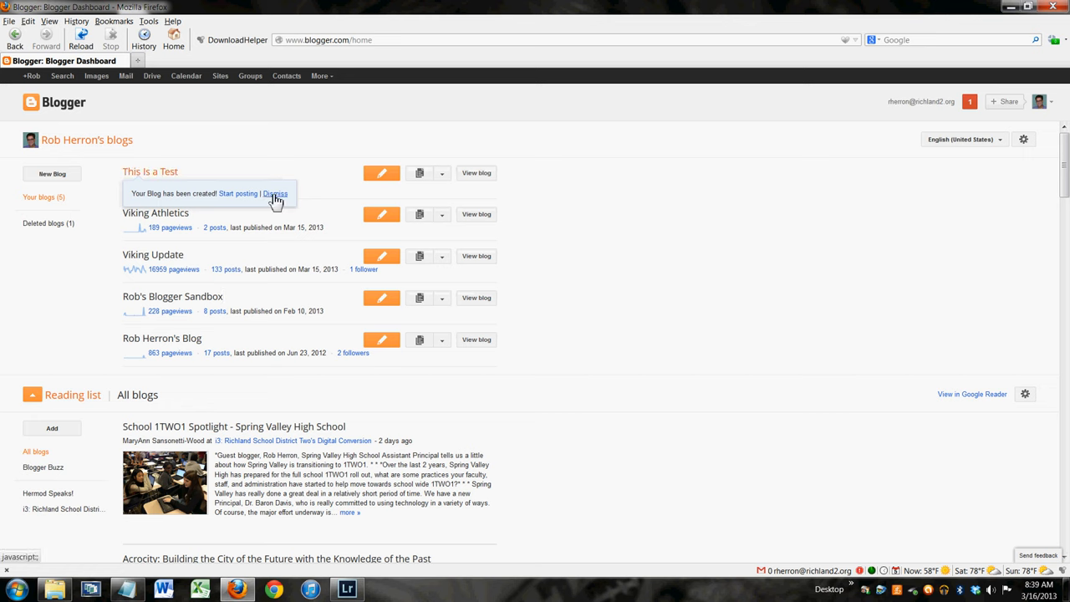
{"action": "left_click", "coordinate": [275, 193]}
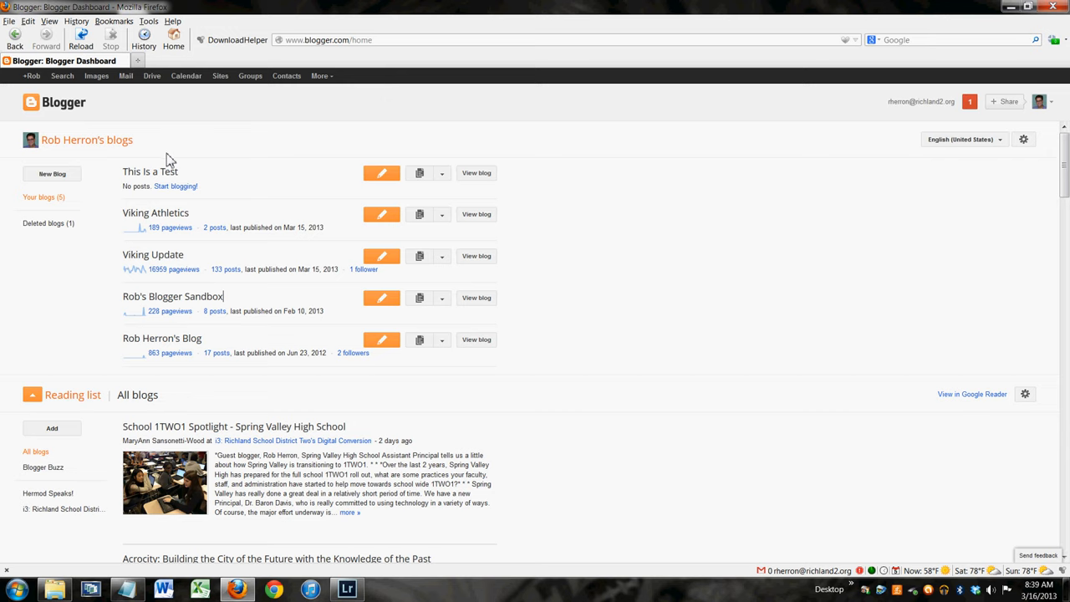
{"action": "mouse_move", "coordinate": [150, 171]}
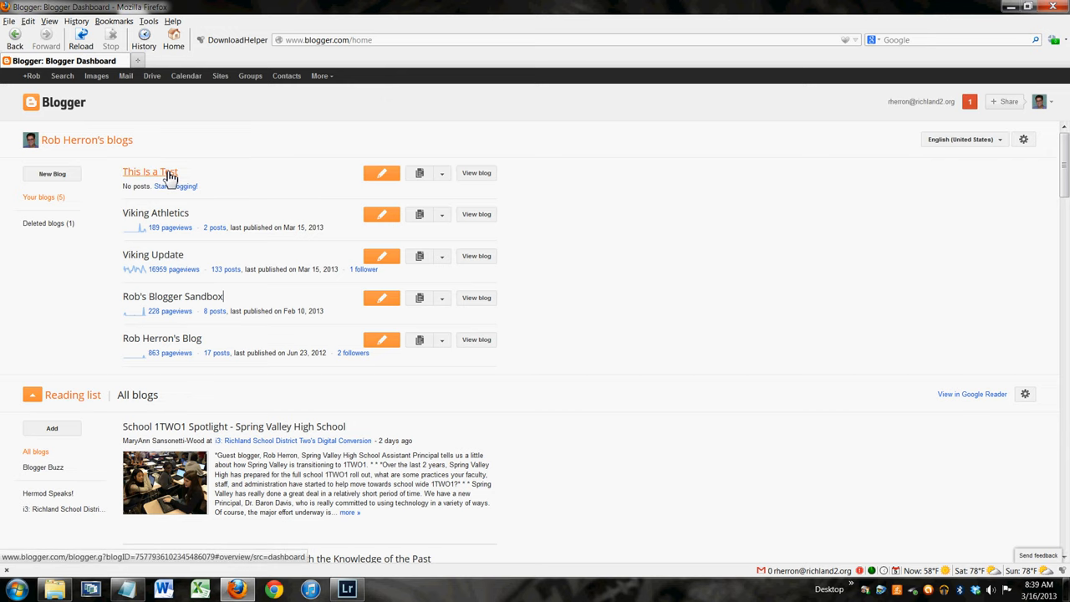
Open the This Is a Test Overview page, showing zero posts, comments and followers
{"action": "left_click", "coordinate": [150, 172]}
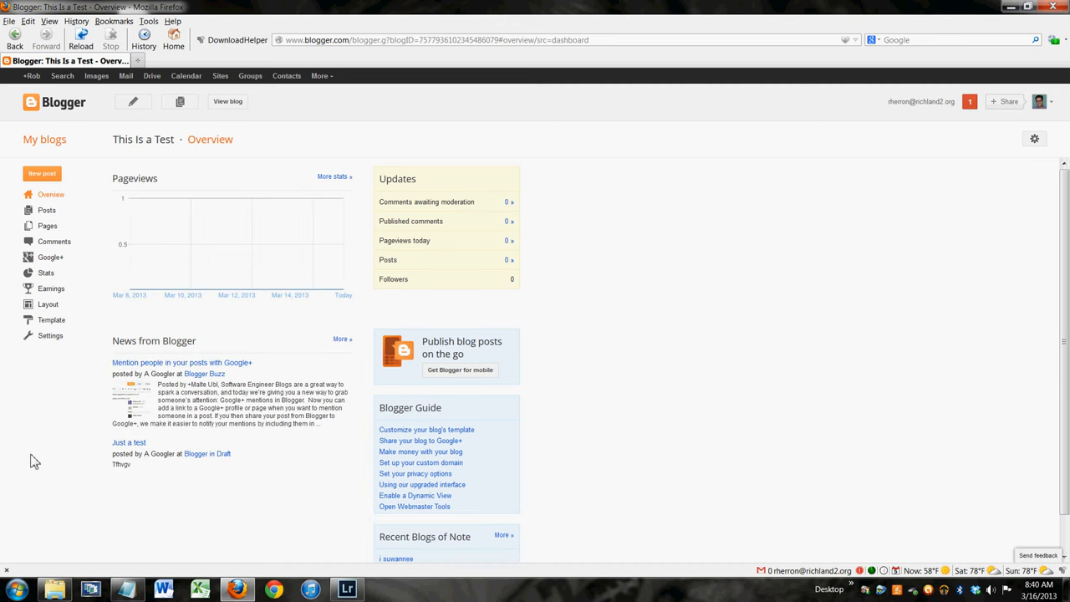
{"action": "mouse_move", "coordinate": [6, 498]}
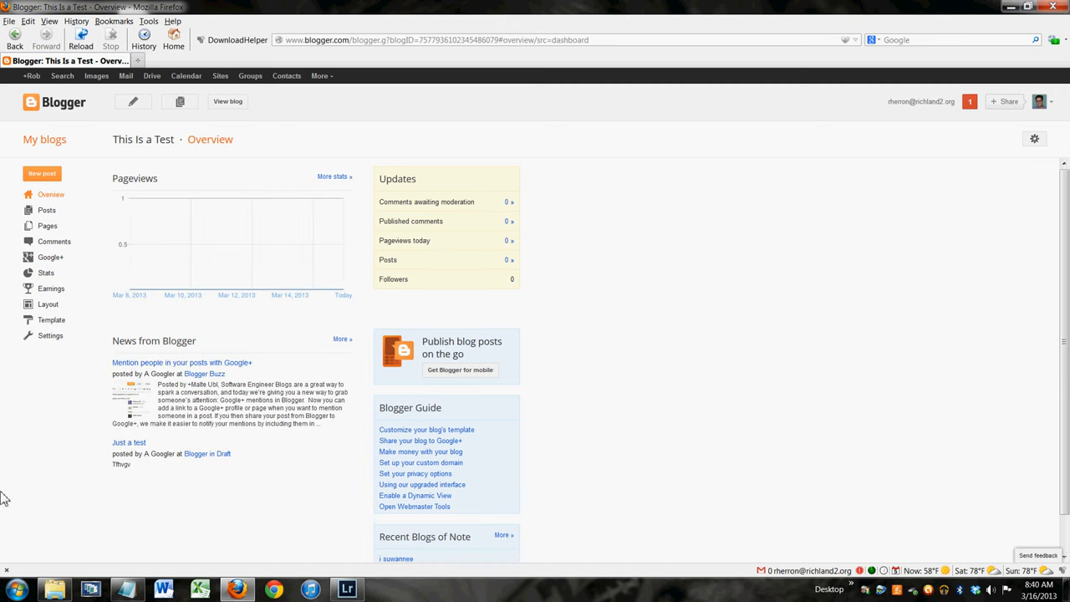
{"action": "mouse_move", "coordinate": [48, 304]}
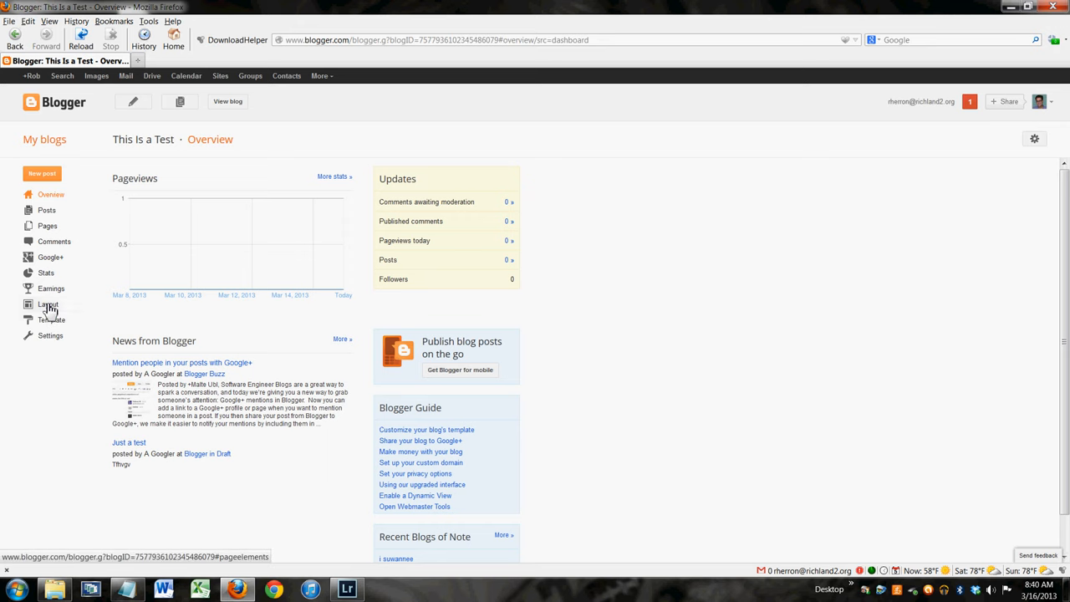
View the blog's Layout page, then return to the My blogs dashboard
{"action": "left_click", "coordinate": [47, 304]}
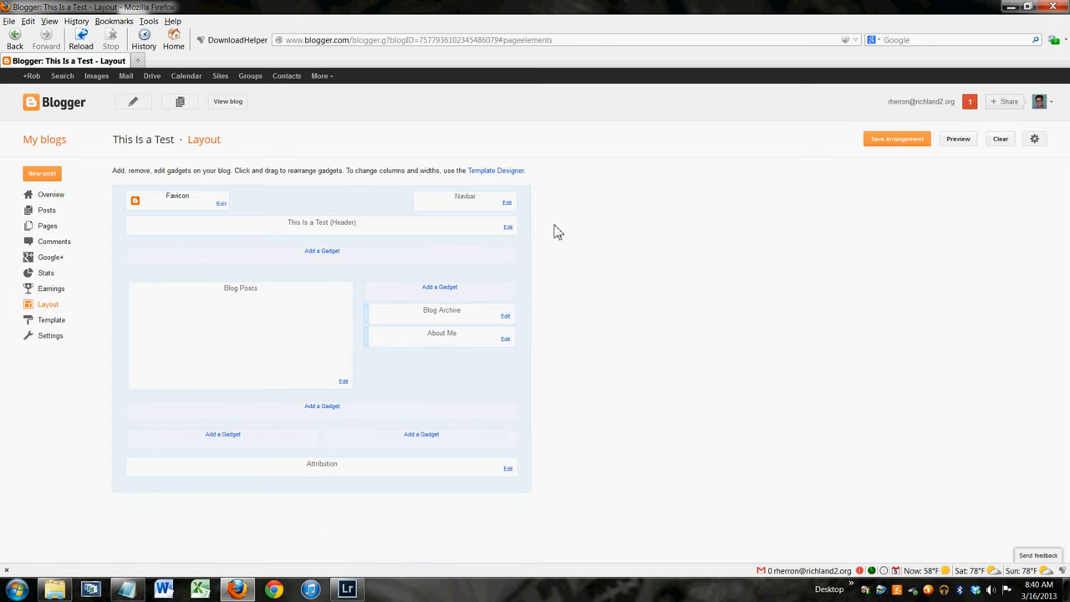
{"action": "mouse_move", "coordinate": [531, 517]}
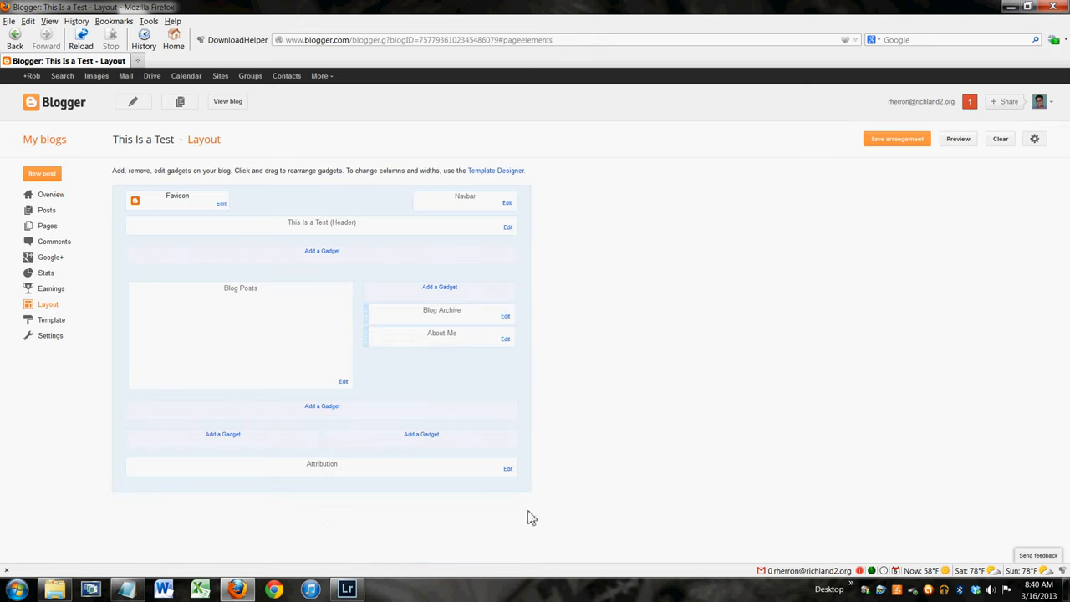
{"action": "mouse_move", "coordinate": [481, 543]}
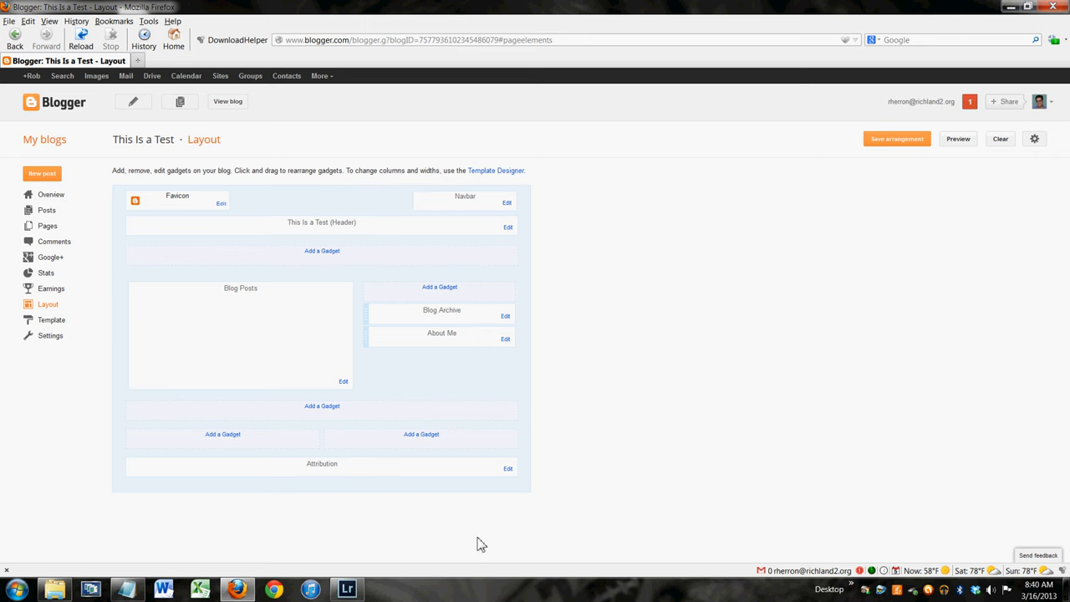
{"action": "mouse_move", "coordinate": [4, 405]}
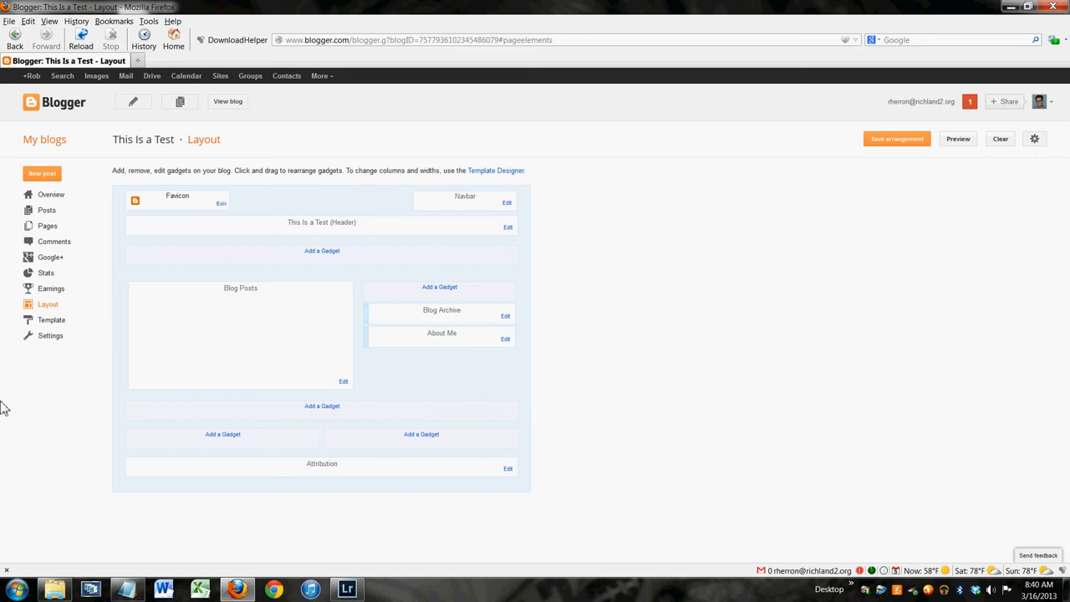
{"action": "left_click", "coordinate": [45, 139]}
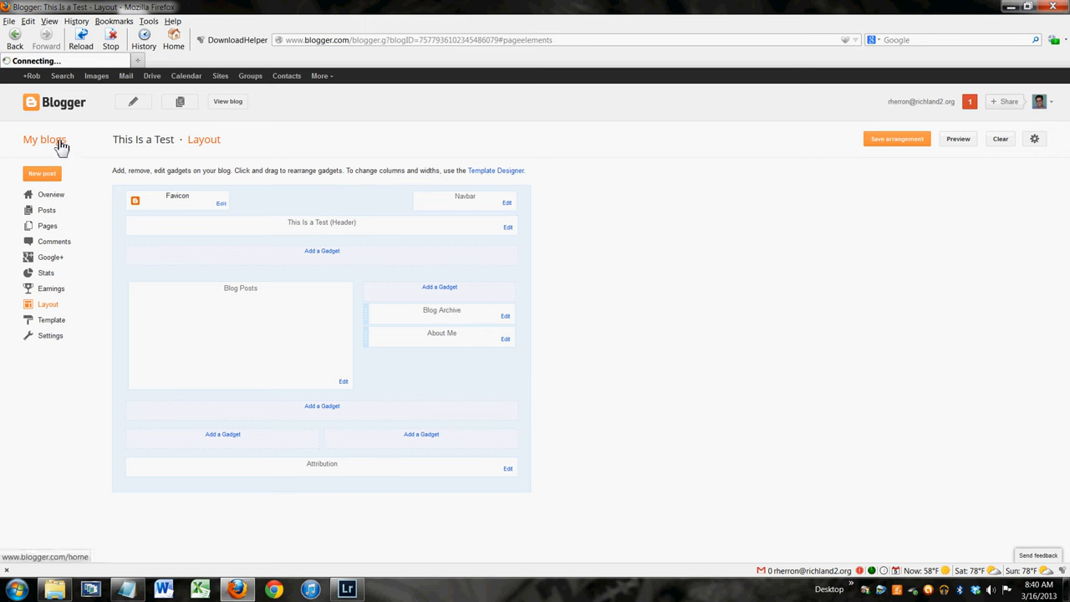
{"action": "left_click", "coordinate": [44, 138]}
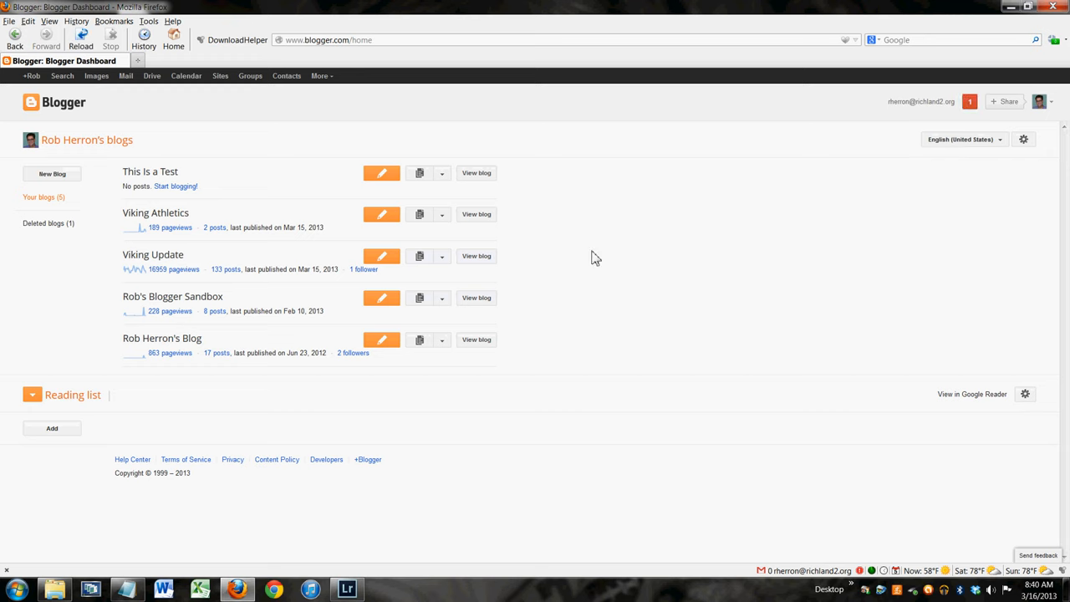
{"action": "left_click", "coordinate": [32, 394]}
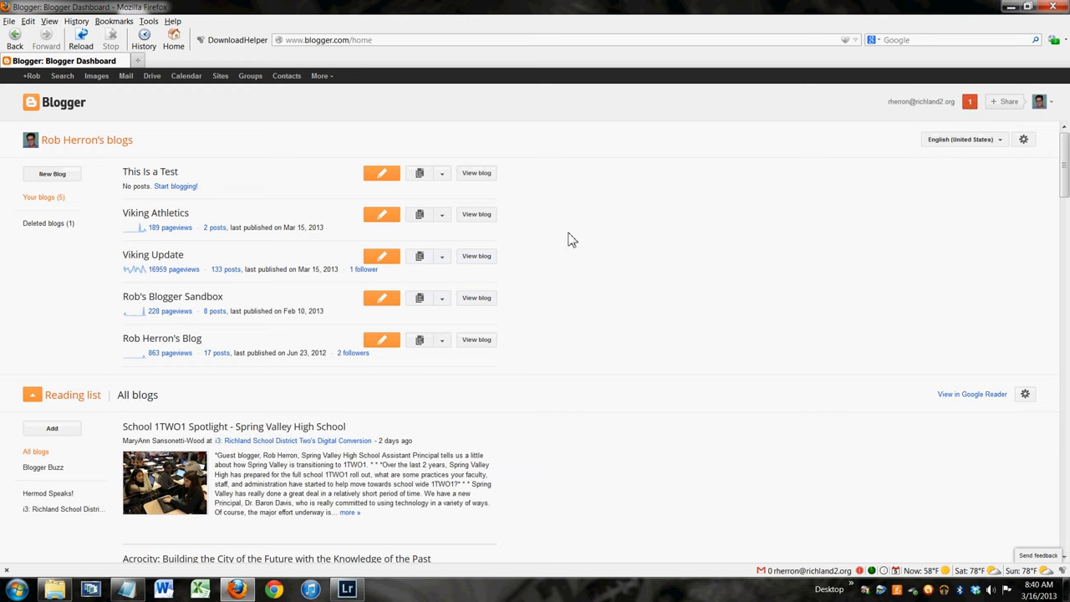